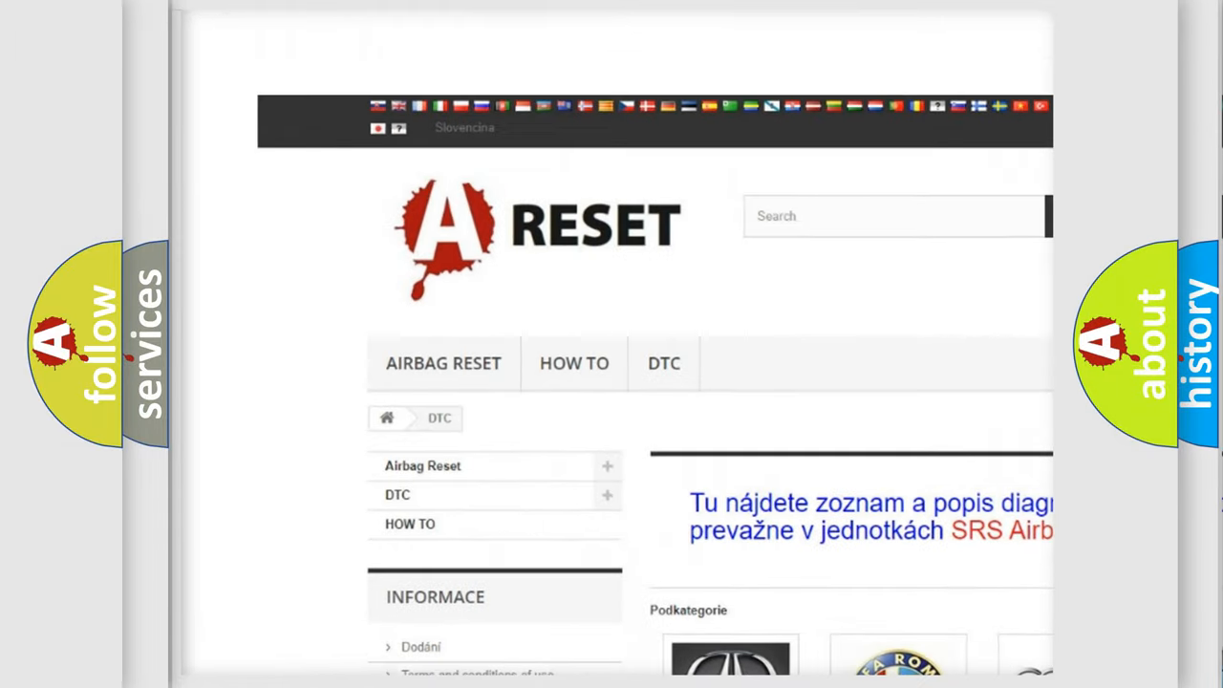
Step: Open the Jeep DTC tile from the brand grid and browse its code list to B197F:12
{"action": "scroll", "scroll_direction": "down", "scroll_amount": 3}
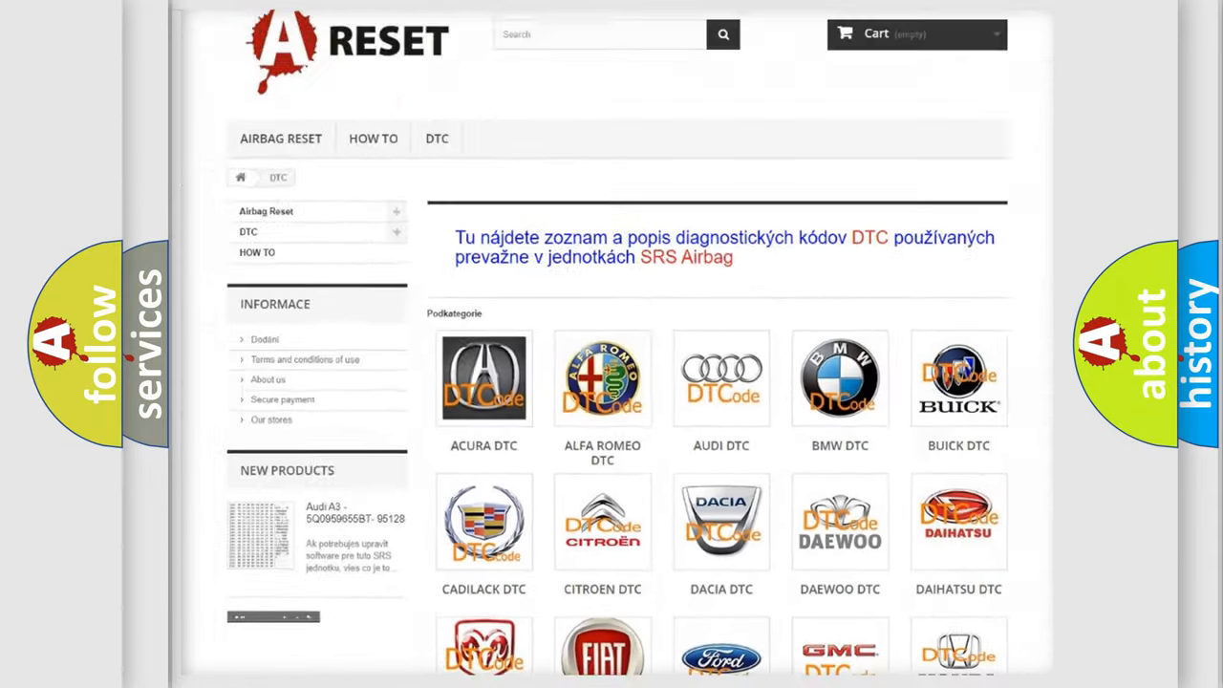
{"action": "scroll", "scroll_direction": "down", "scroll_amount": 3}
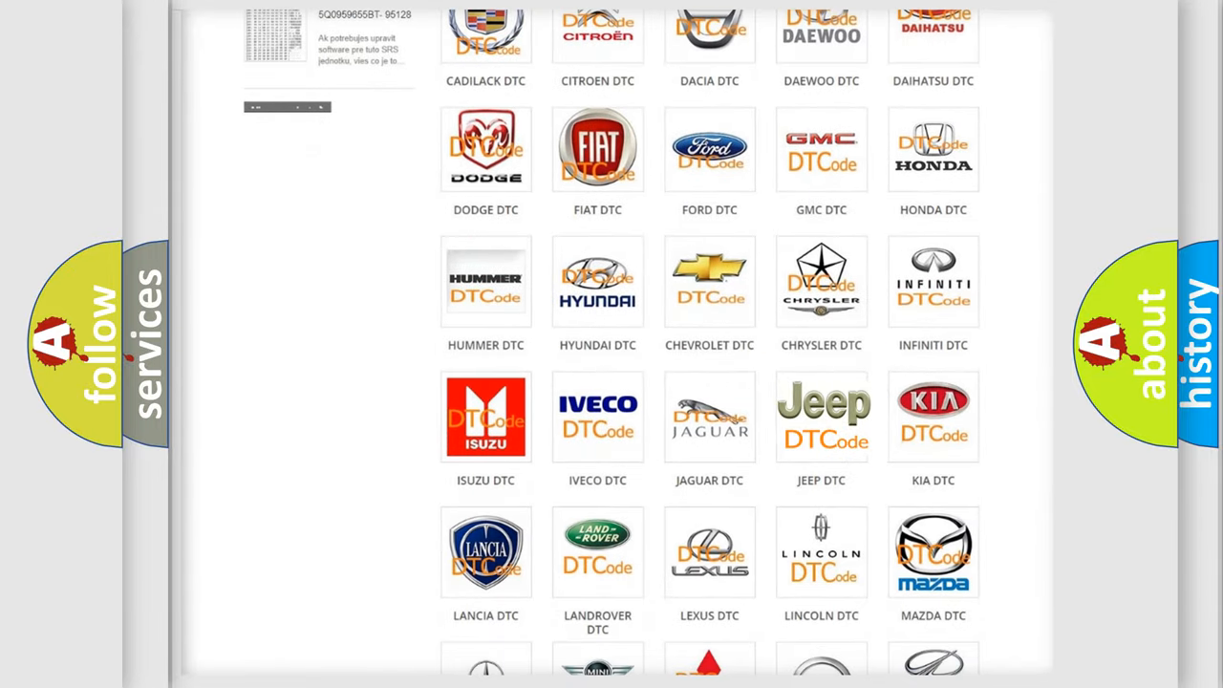
{"action": "left_click", "coordinate": [821, 416]}
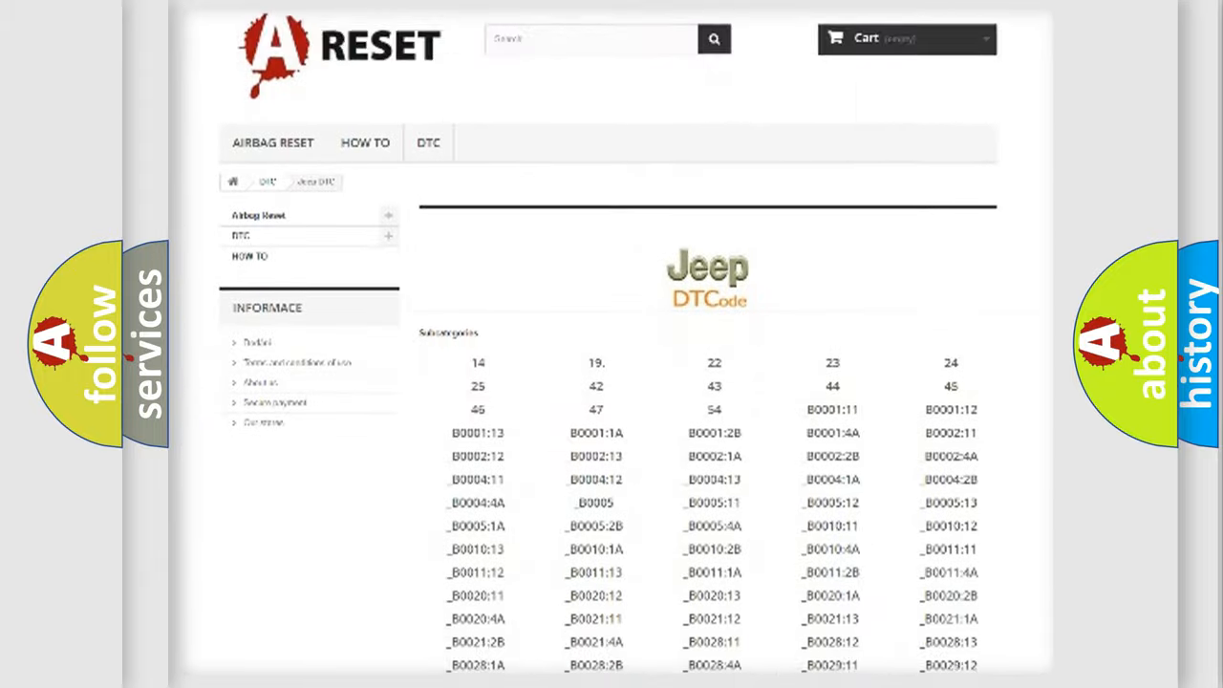
{"action": "scroll", "scroll_direction": "down", "scroll_amount": 3}
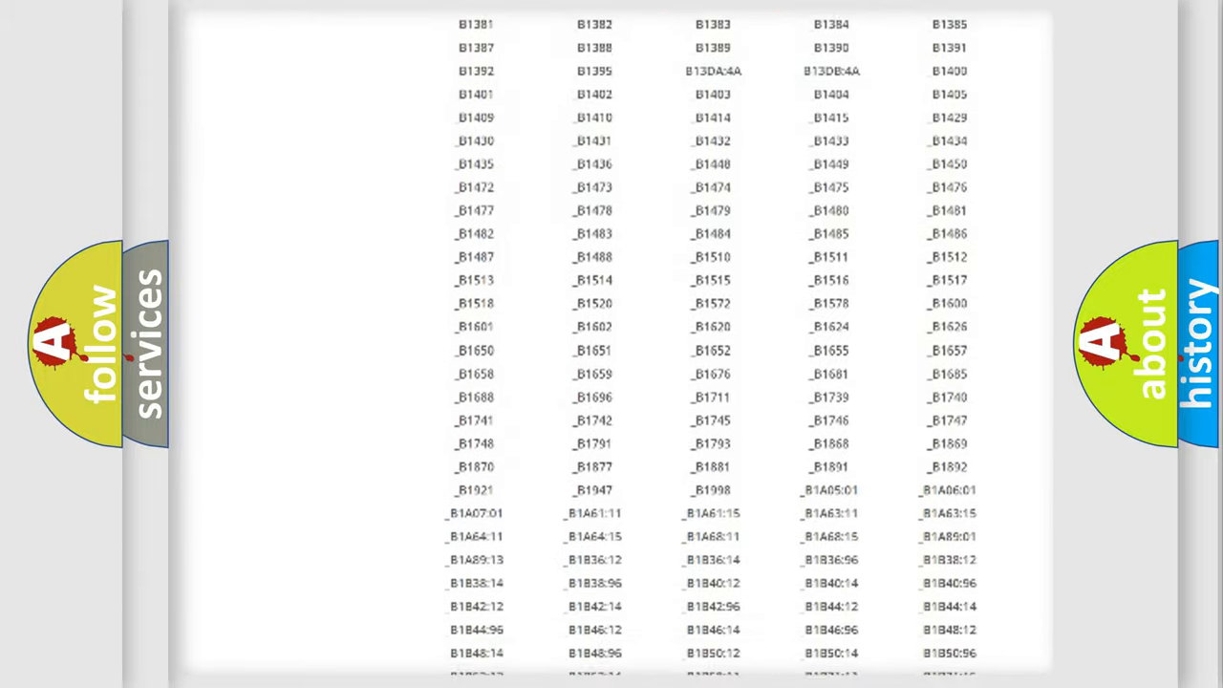
{"action": "scroll", "scroll_direction": "up", "scroll_amount": 3}
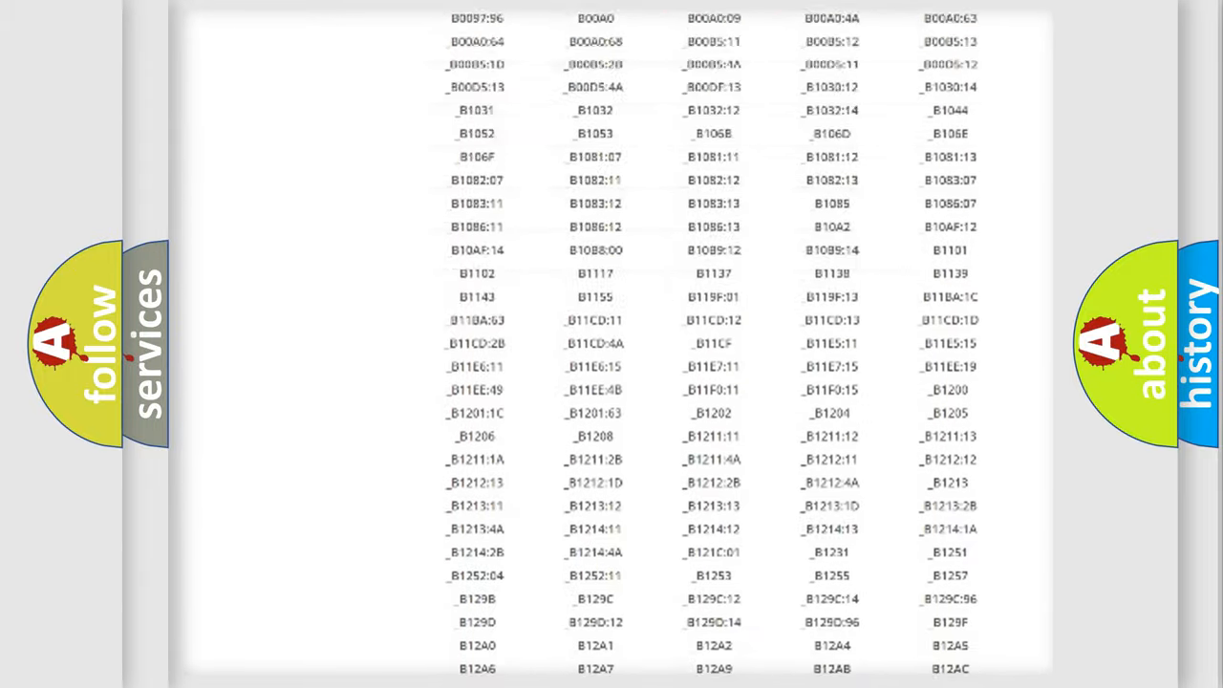
{"action": "scroll", "scroll_direction": "up", "scroll_amount": 3}
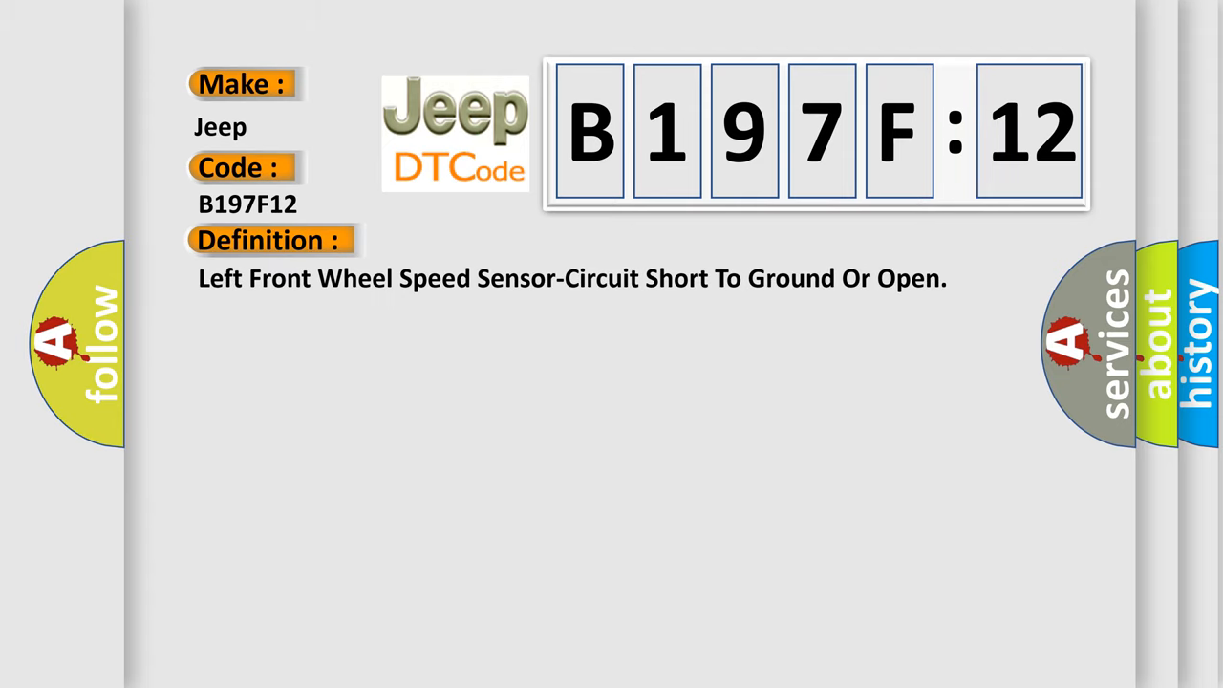
Step: Expand the Description / Cause section on the B197F12 card to reveal wiring causes
{"action": "left_click", "coordinate": [497, 240]}
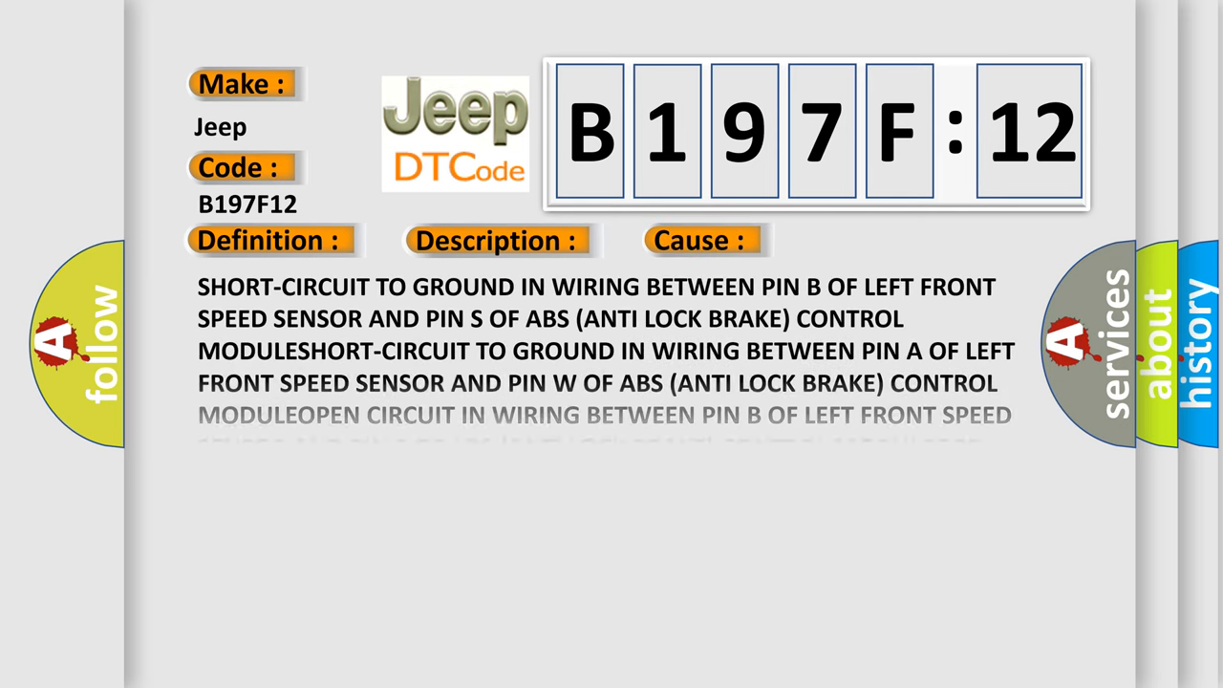
{"action": "scroll", "scroll_direction": "down", "scroll_amount": 3}
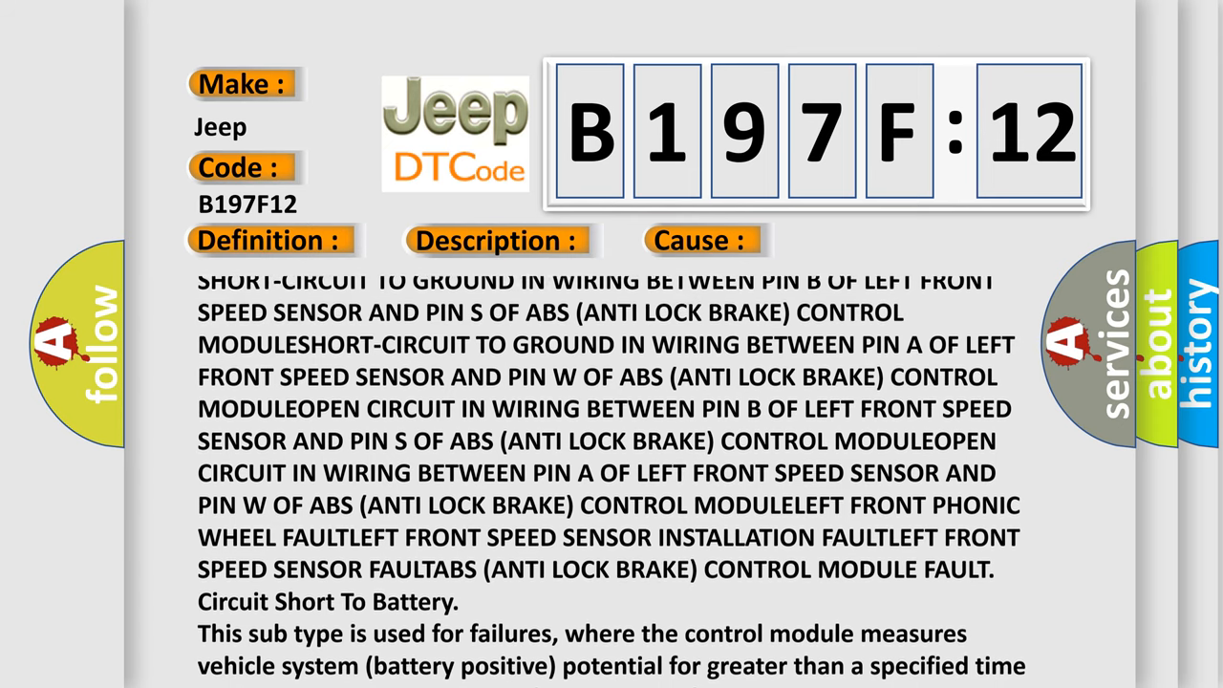
{"action": "scroll", "scroll_direction": "down", "scroll_amount": 3}
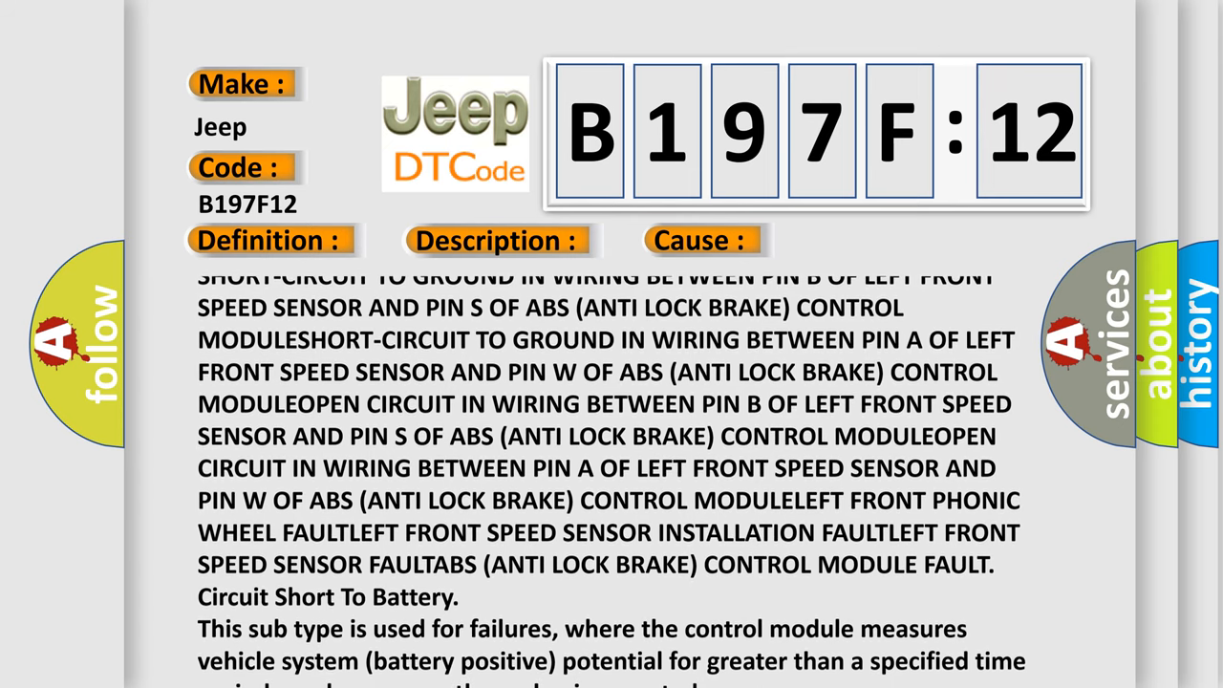
{"action": "scroll", "scroll_direction": "down", "scroll_amount": 3}
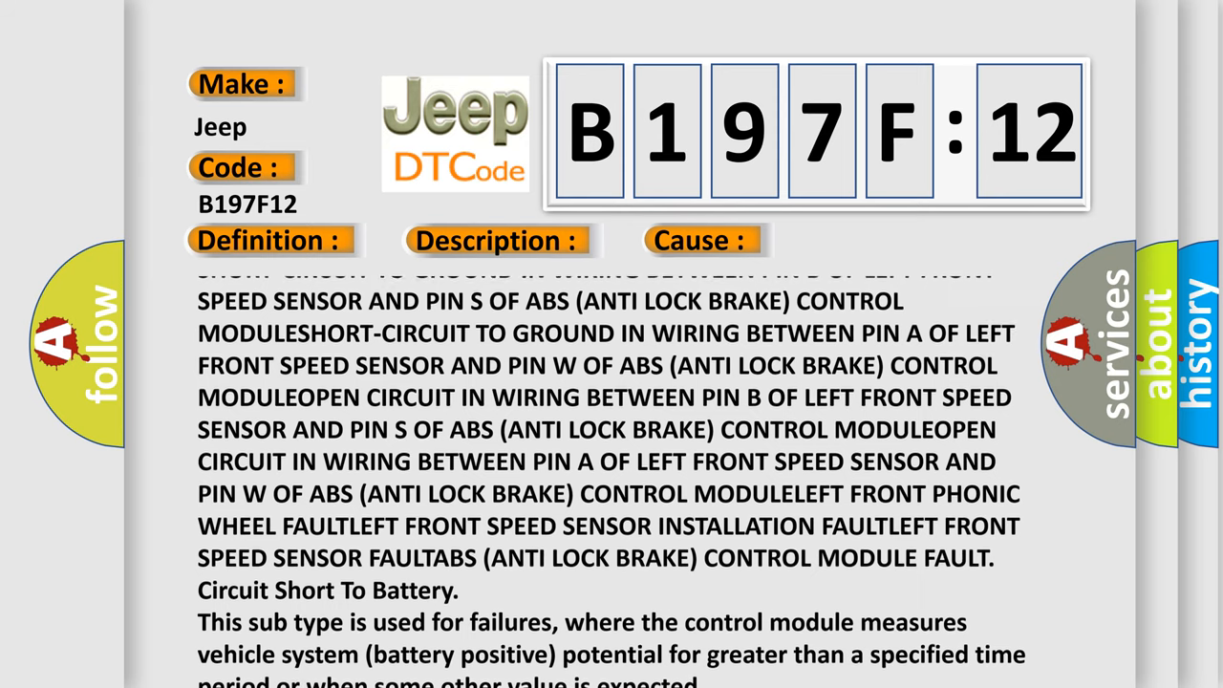
{"action": "scroll", "scroll_direction": "down", "scroll_amount": 3}
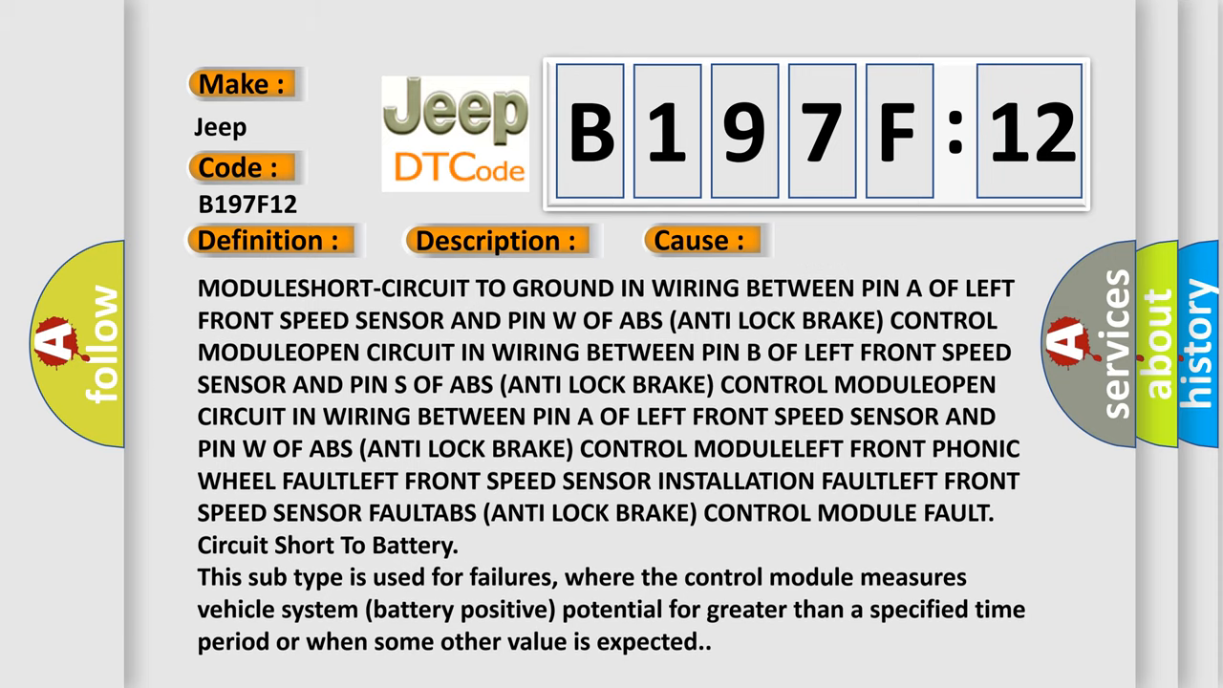
{"action": "scroll", "scroll_direction": "down", "scroll_amount": 3}
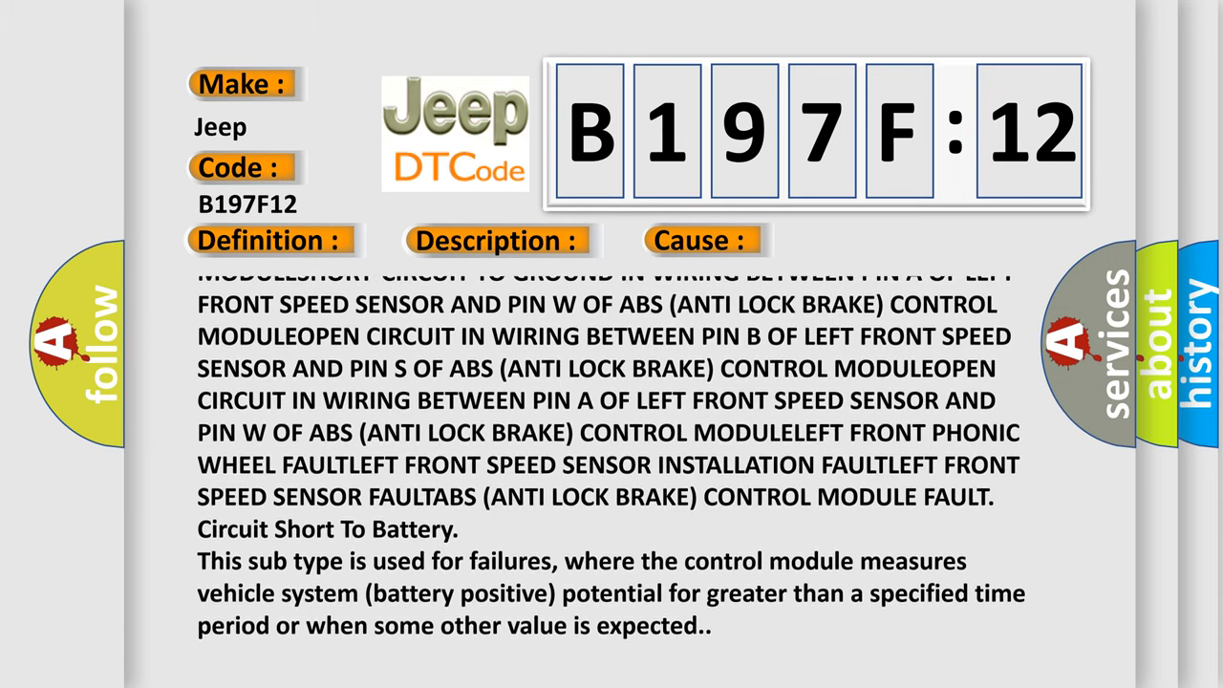
{"action": "scroll", "scroll_direction": "down", "scroll_amount": 3}
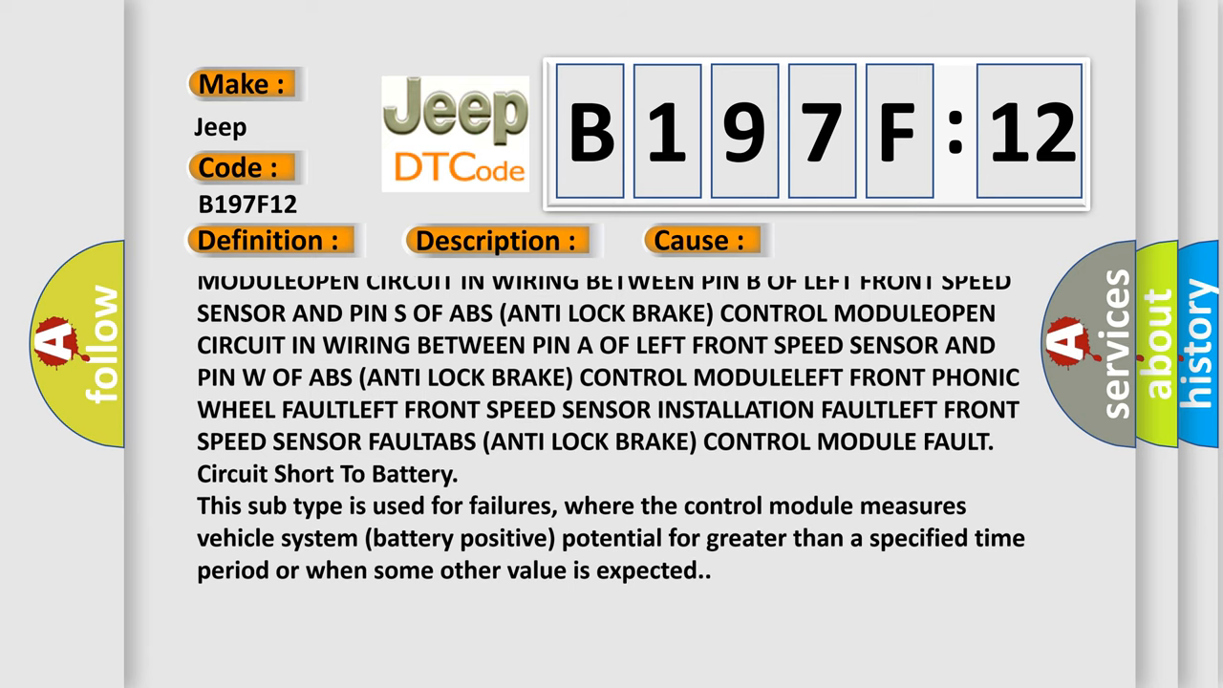
{"action": "scroll", "scroll_direction": "up", "scroll_amount": 3}
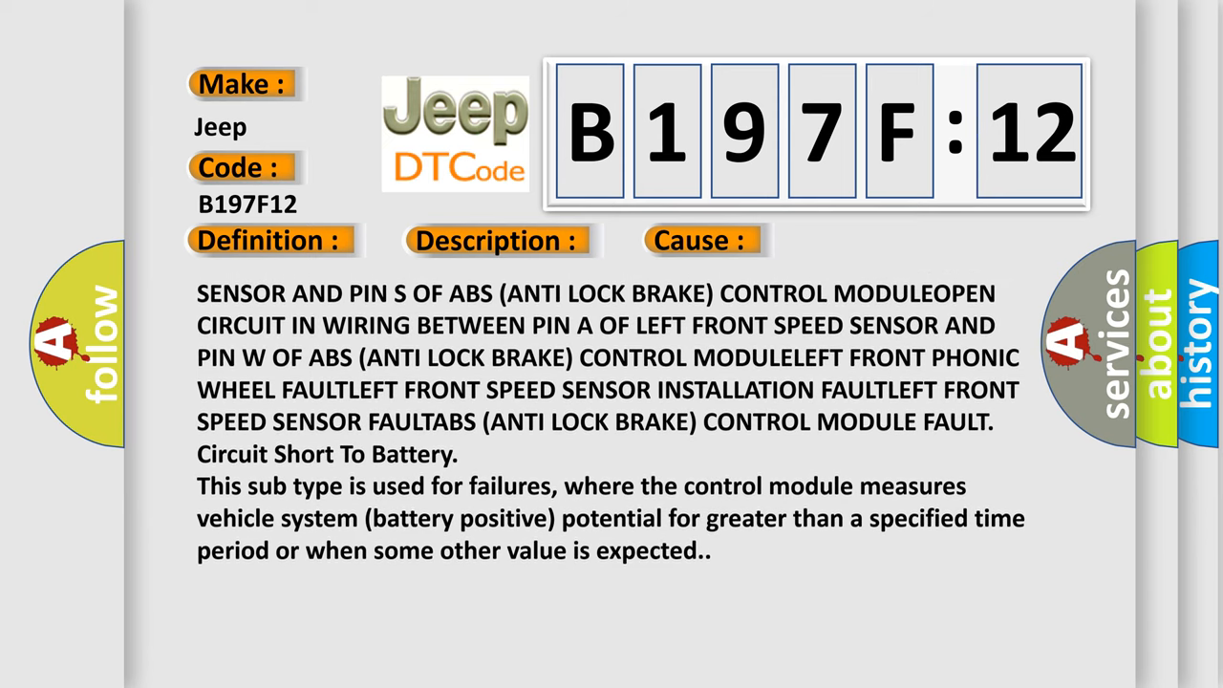
{"action": "scroll", "scroll_direction": "down", "scroll_amount": 3}
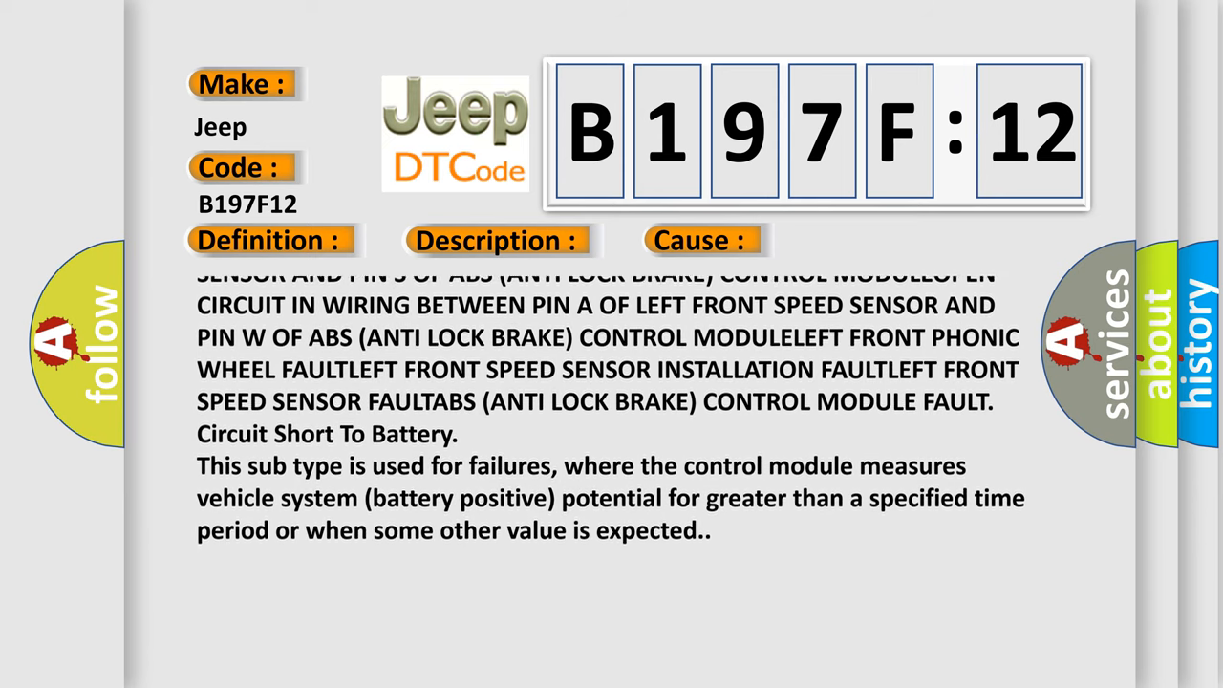
{"action": "scroll", "scroll_direction": "up", "scroll_amount": 3}
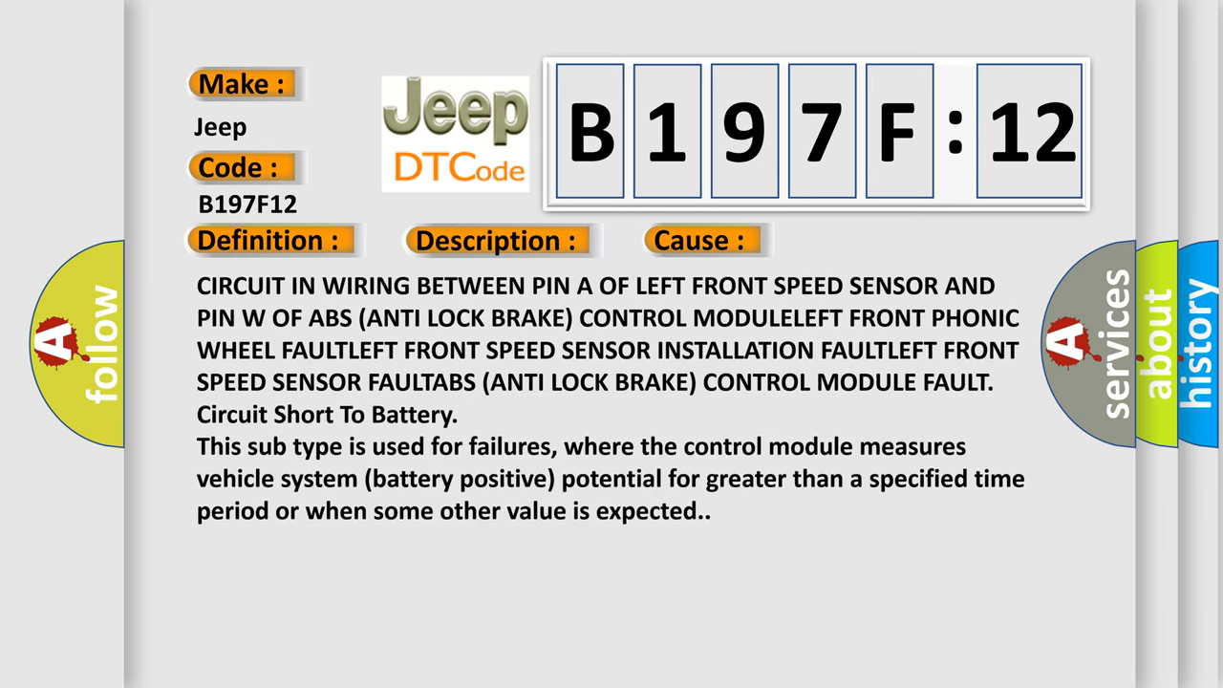